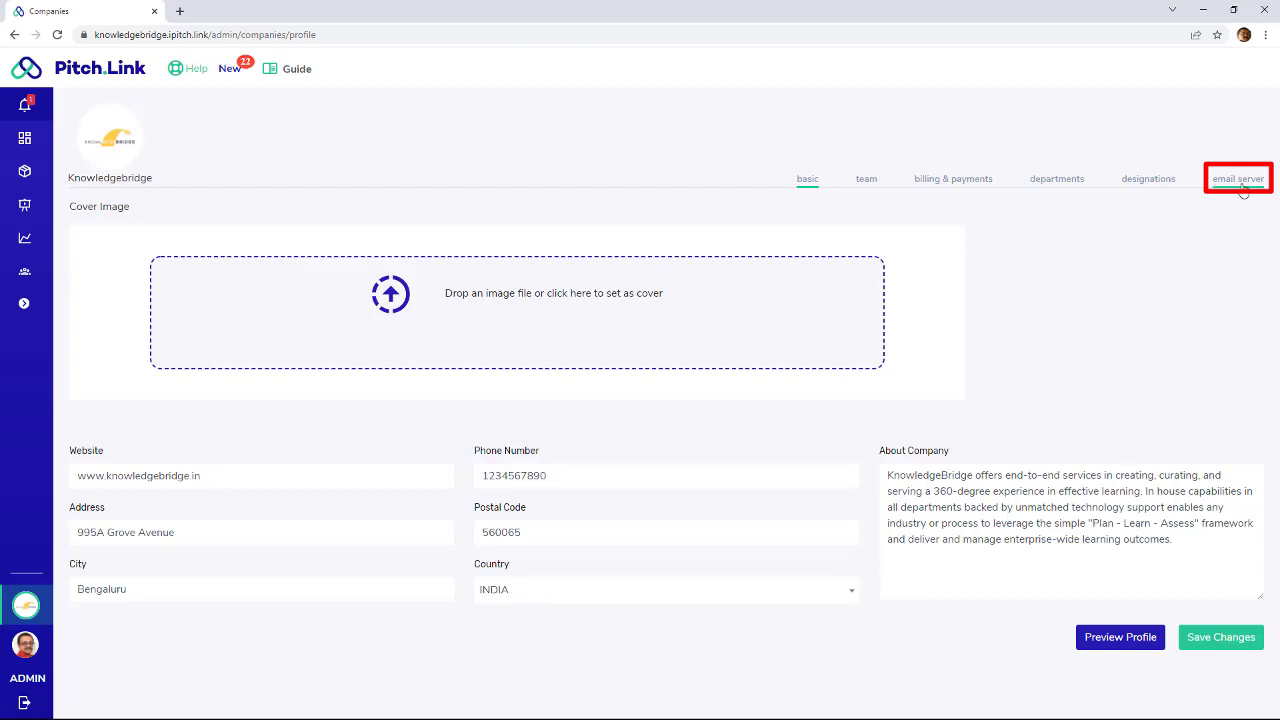
Switch the company profile to the email server tab to show the SMTP form
click(1238, 178)
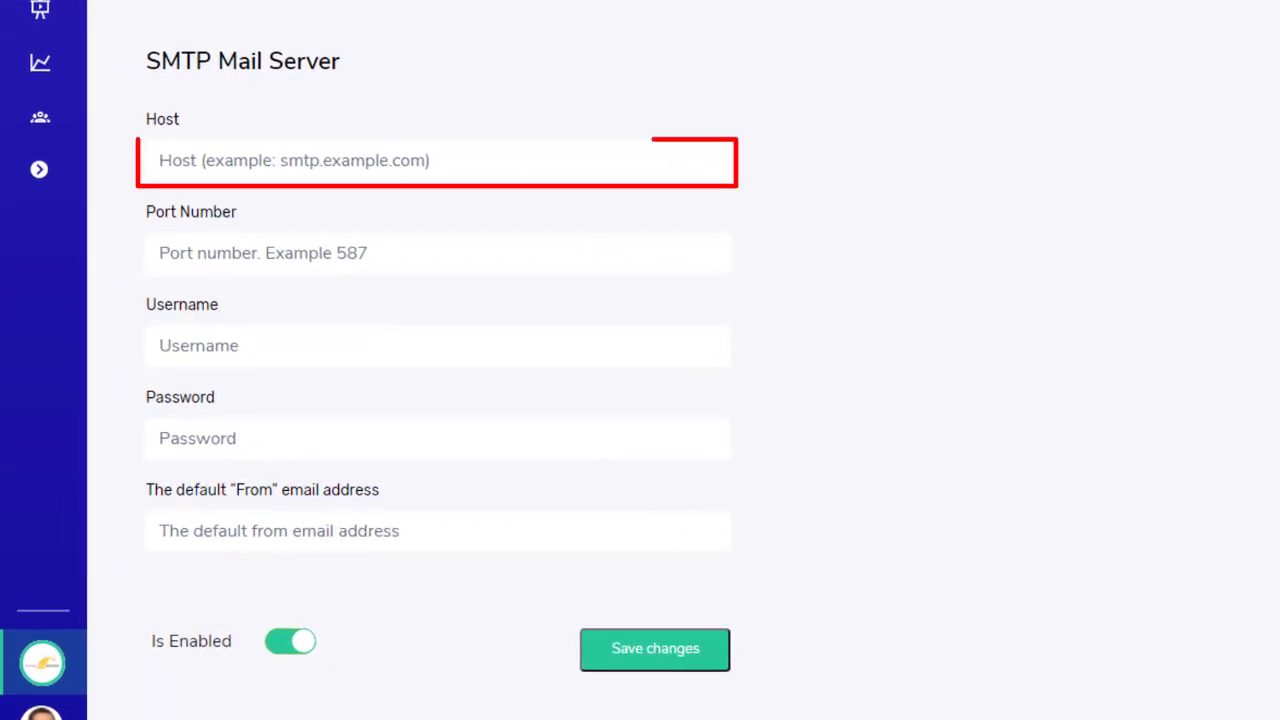
click(437, 160)
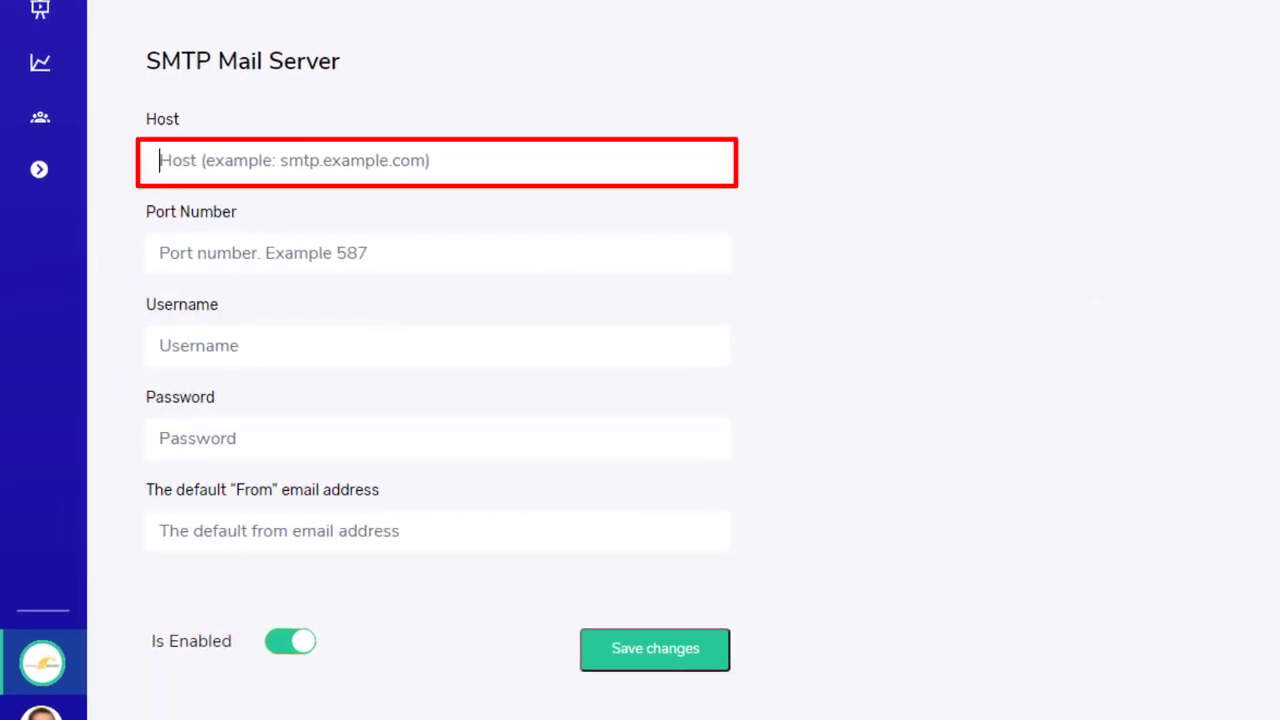
text(smtp.ionos.com)
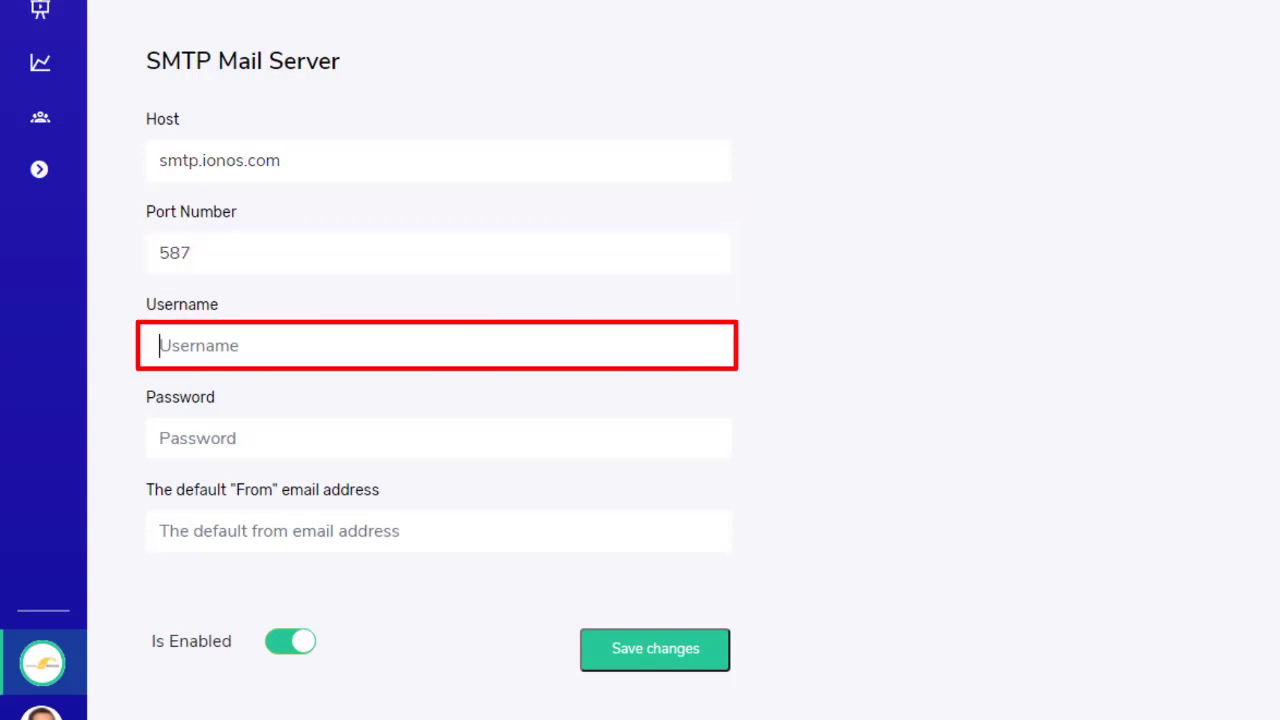
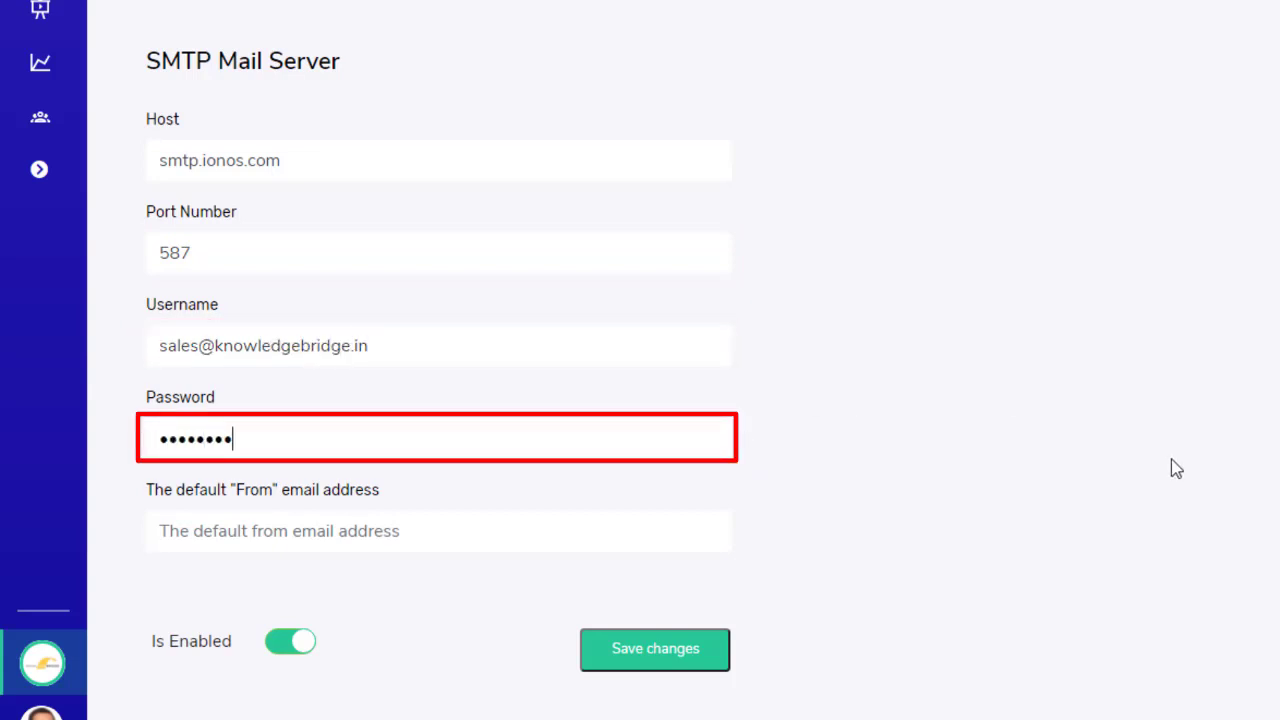
text(••••)
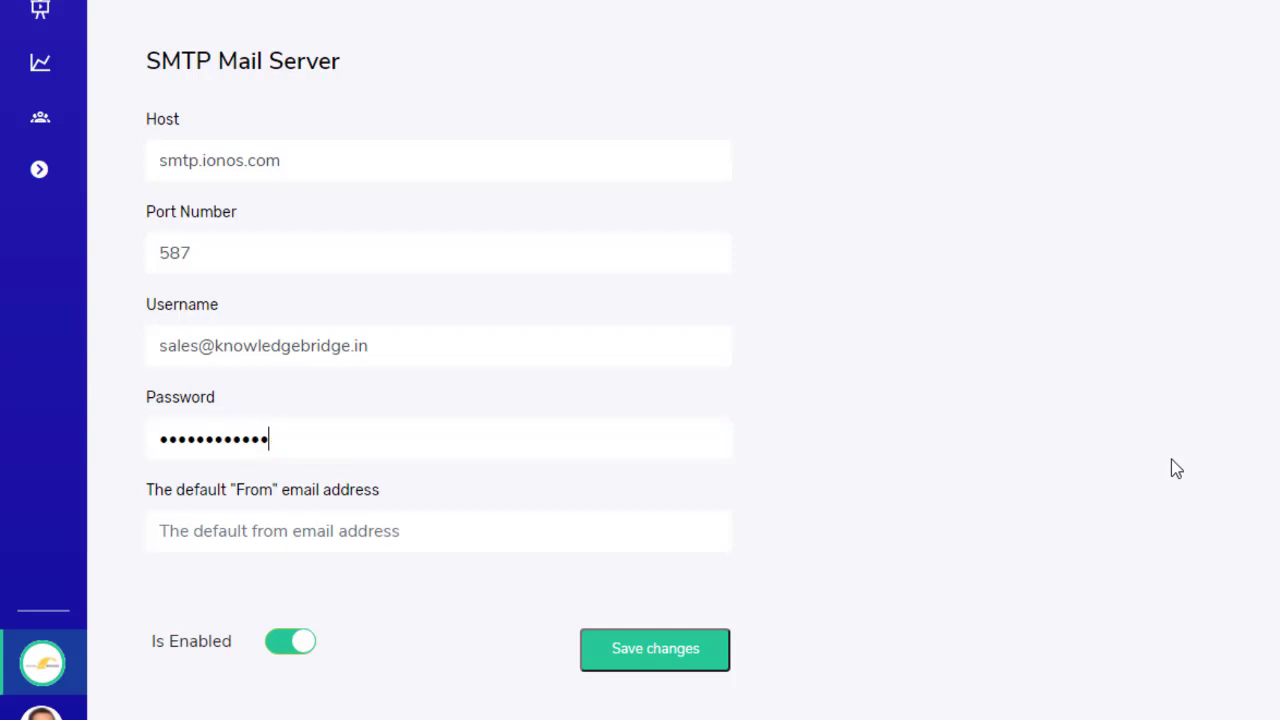
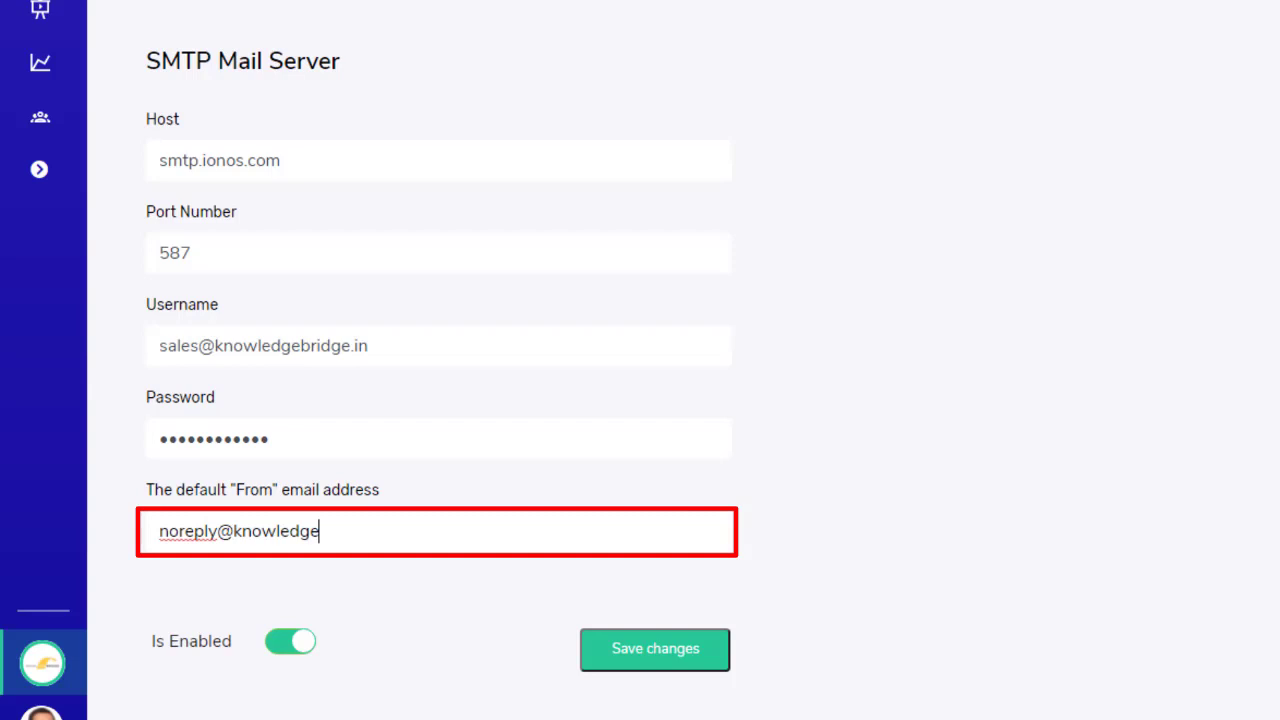